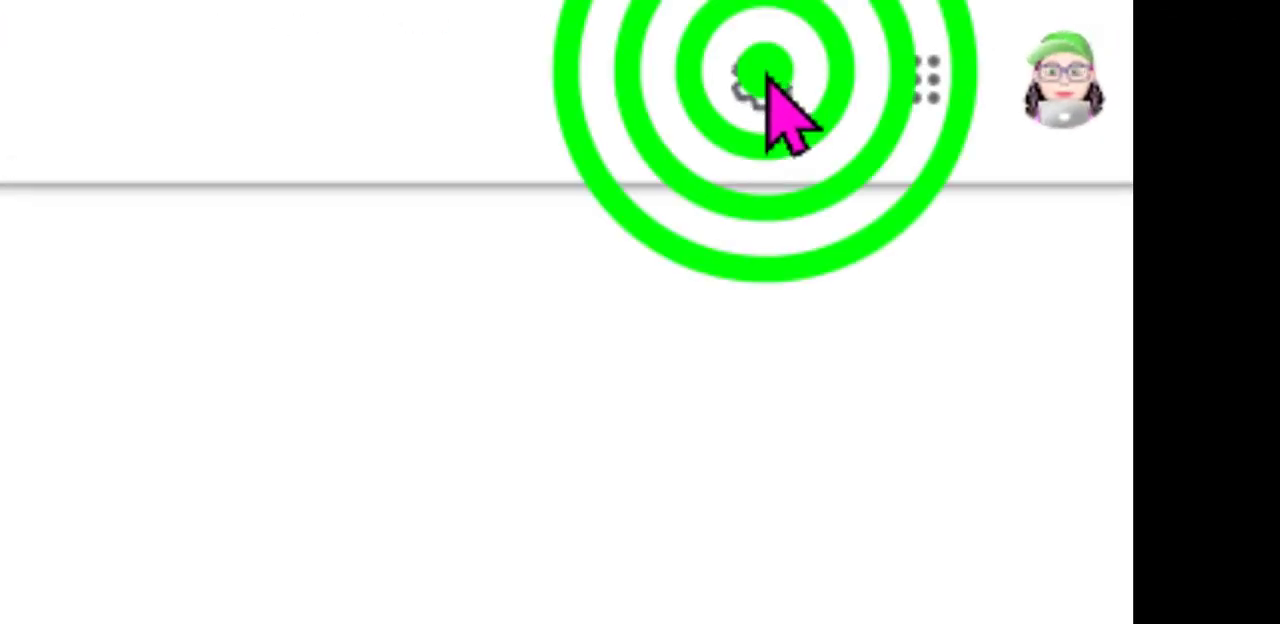
Step: Show the class settings for 'Getting Started in Google CR' via the gear icon
click(768, 78)
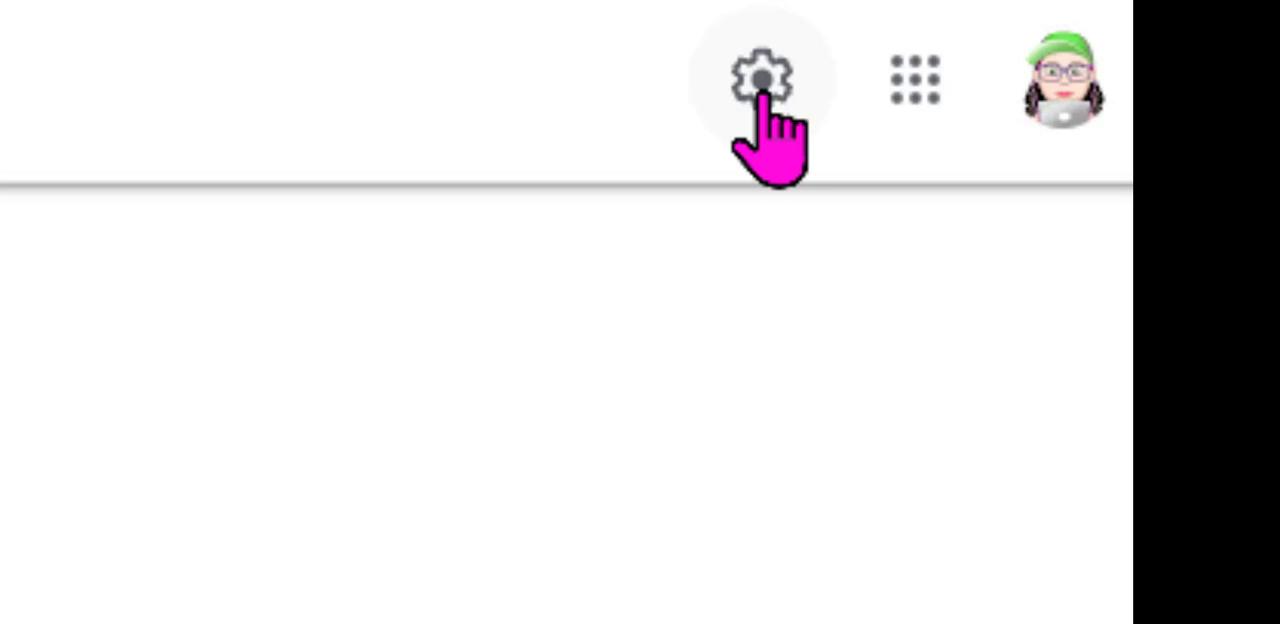
click(768, 78)
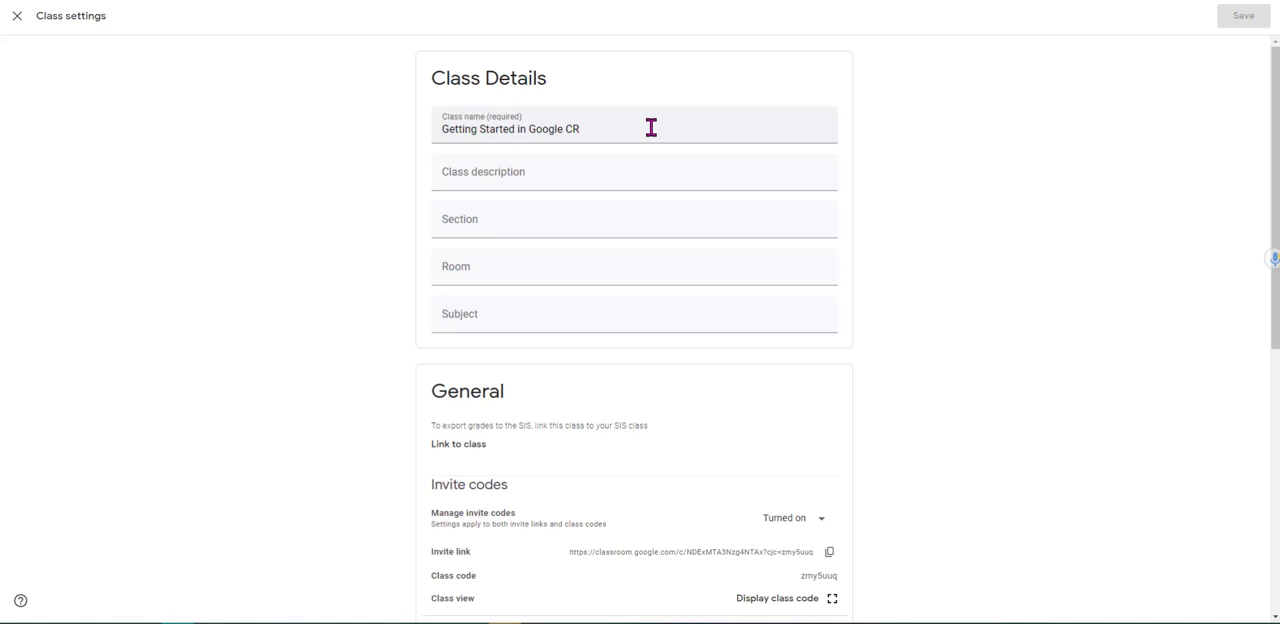
scroll(down, 3)
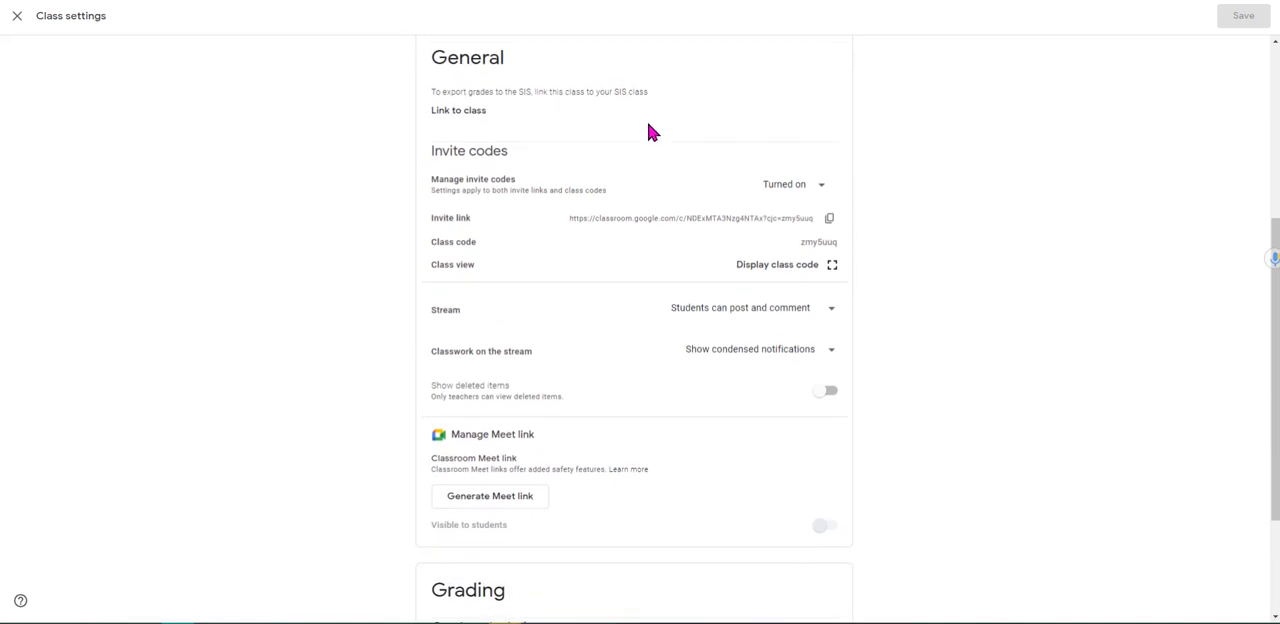
mouse_move(462, 118)
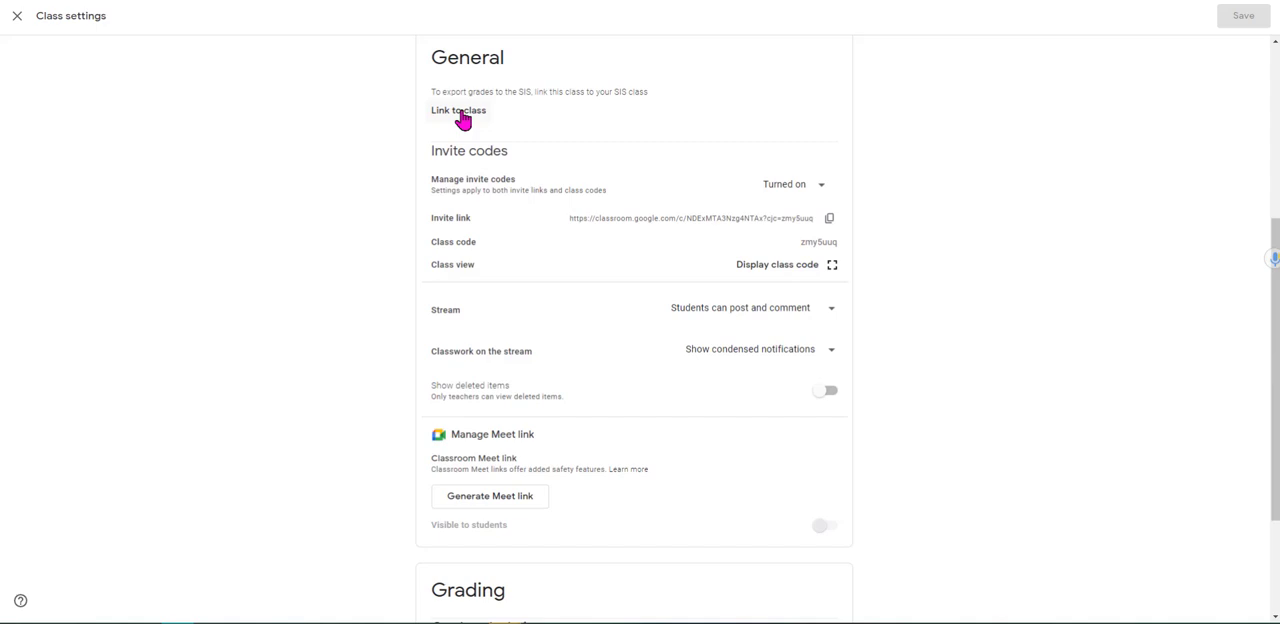
mouse_move(472, 212)
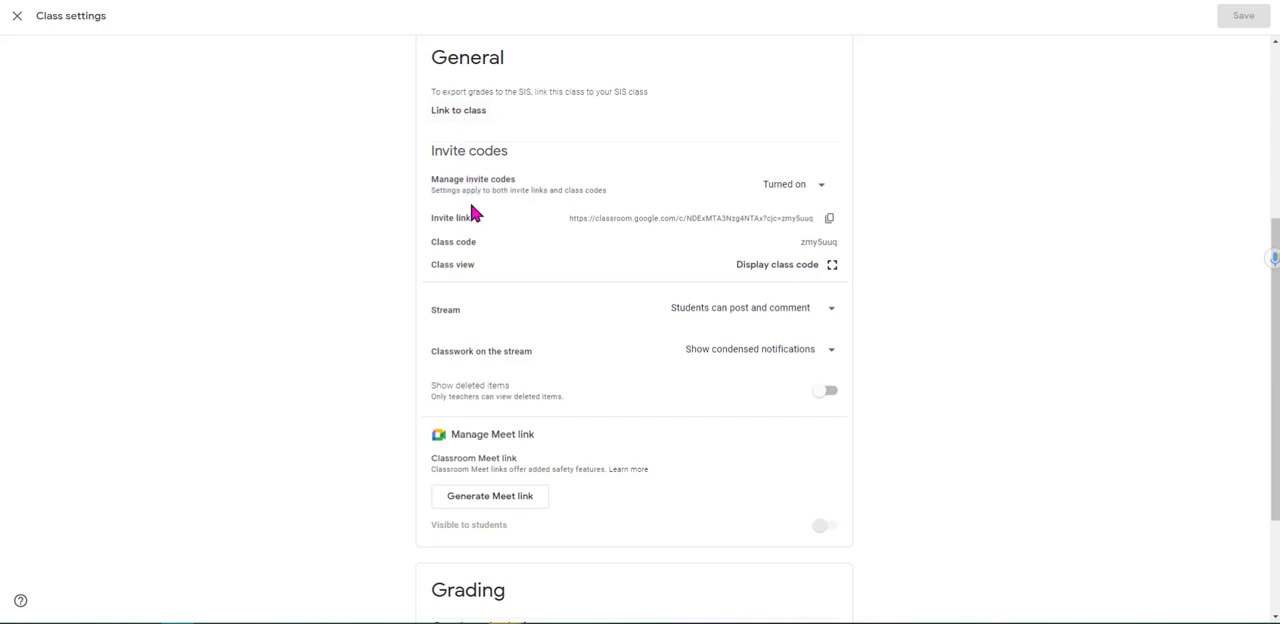
mouse_move(826, 198)
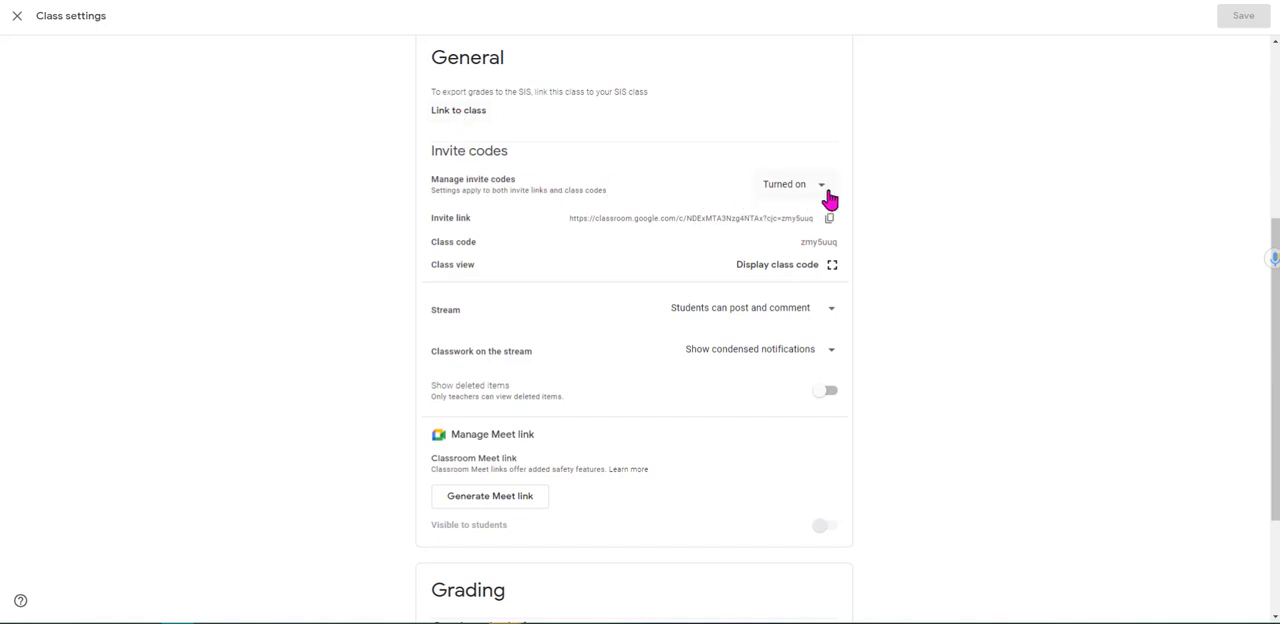
mouse_move(822, 192)
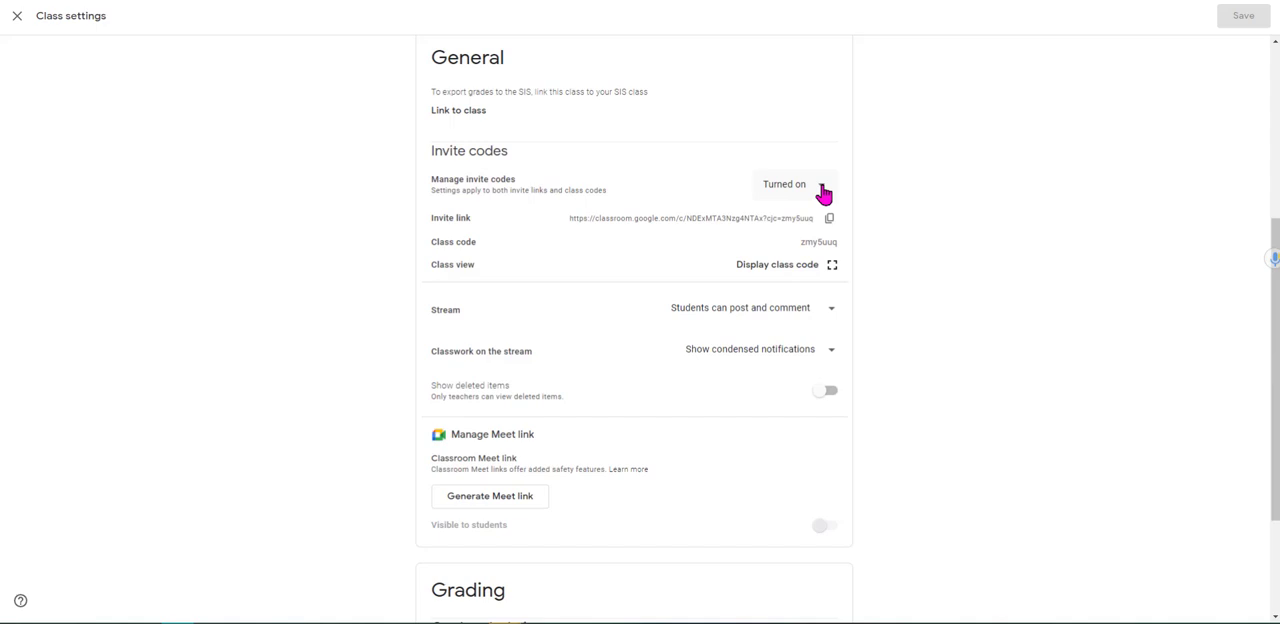
click(792, 184)
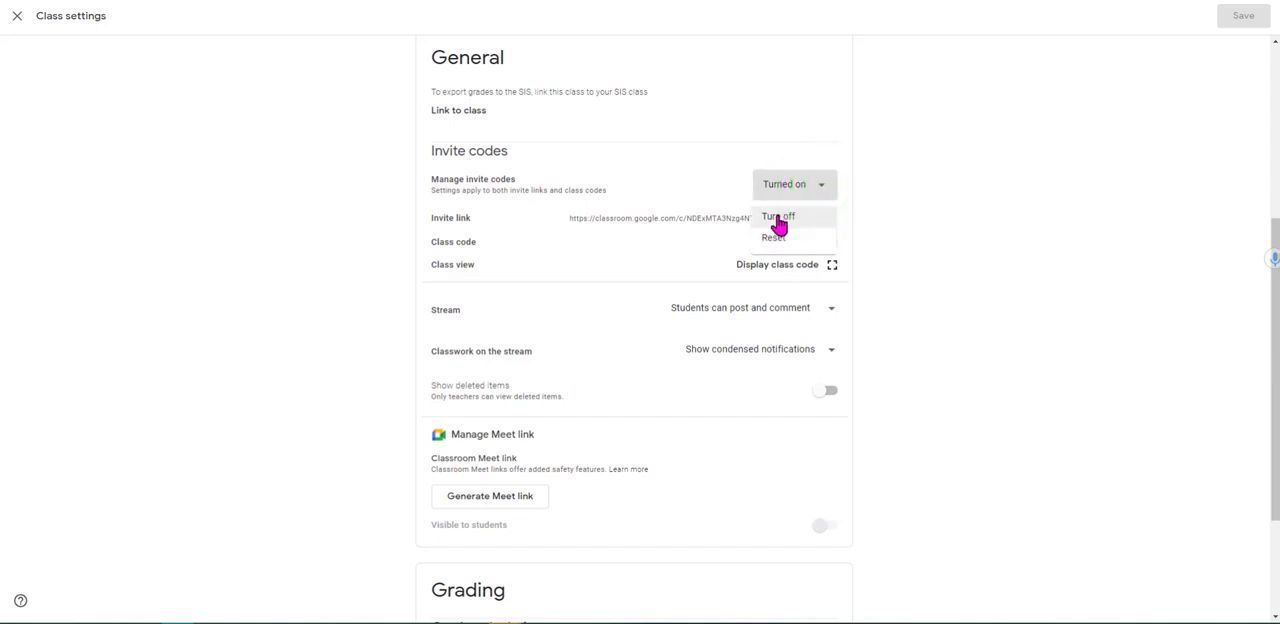
click(778, 216)
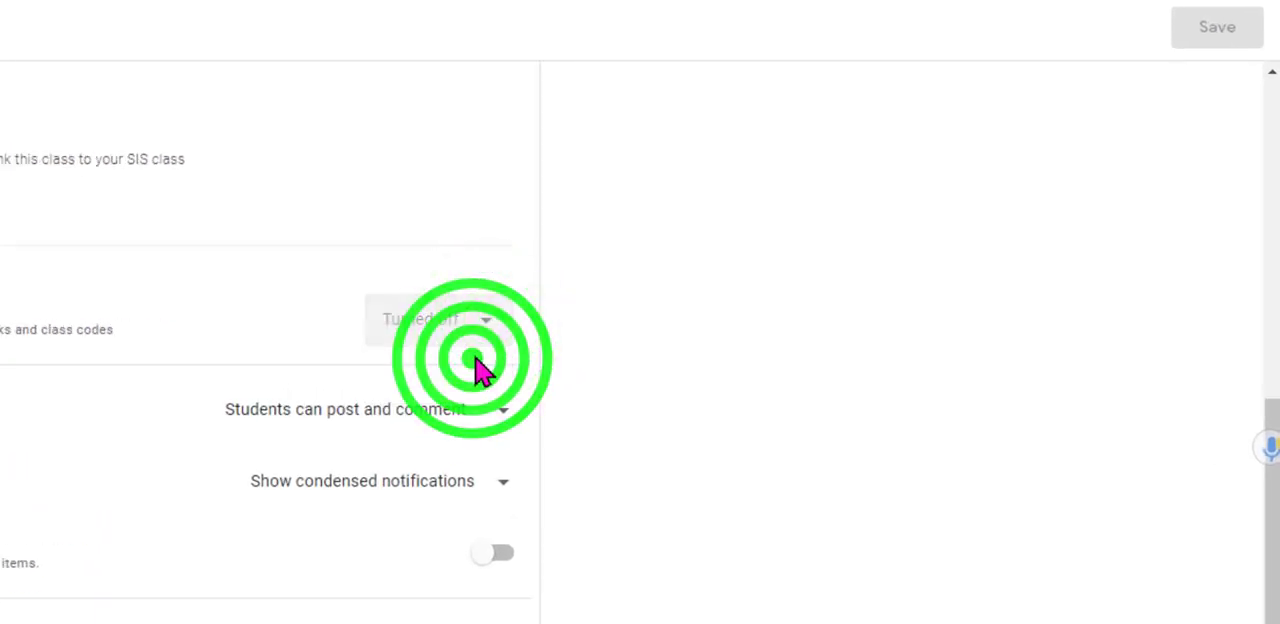
click(438, 320)
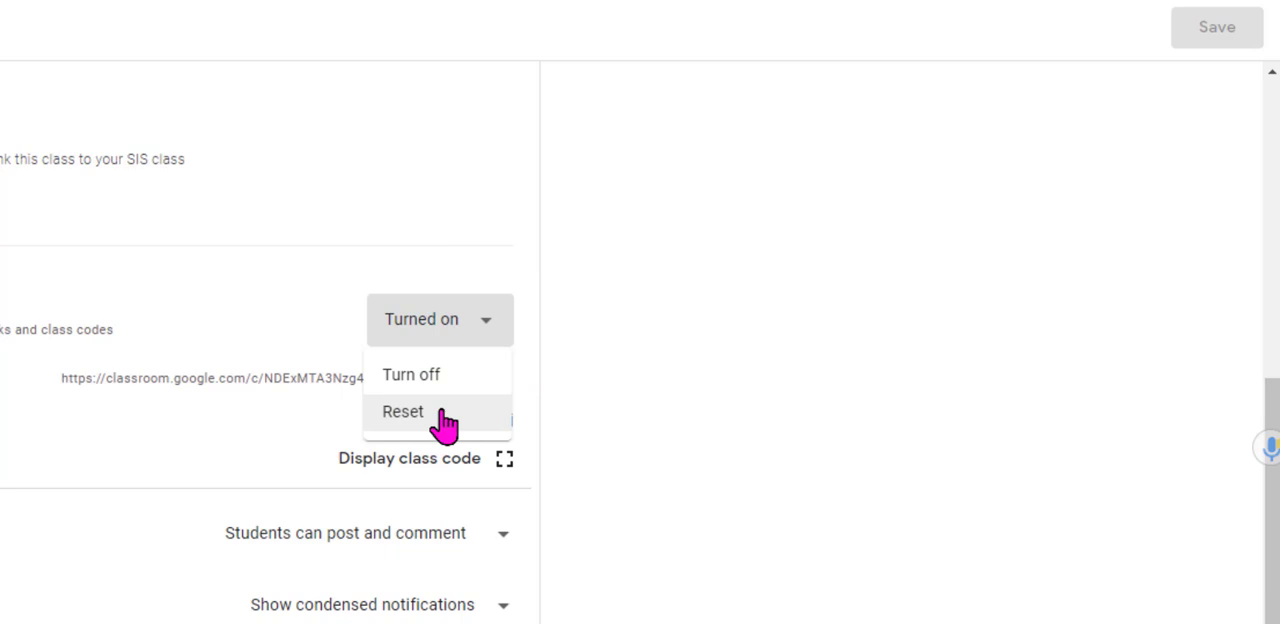
click(402, 412)
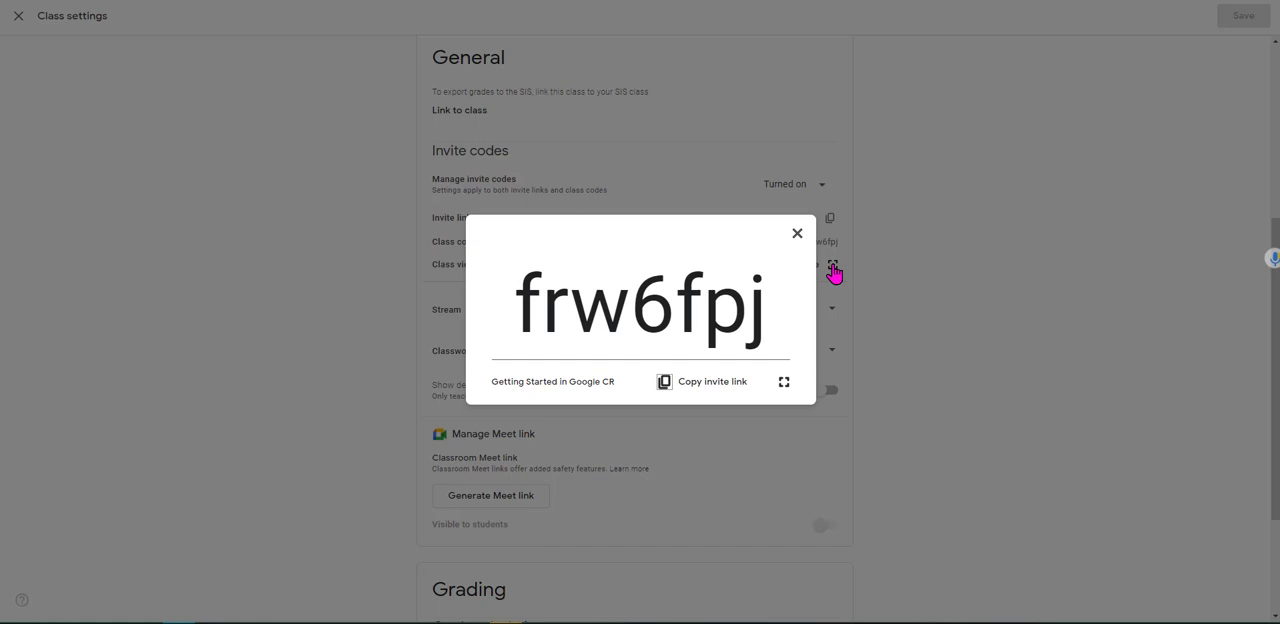
Step: Dismiss the code popup and set the stream to 'Only teachers can post or comment'
click(796, 232)
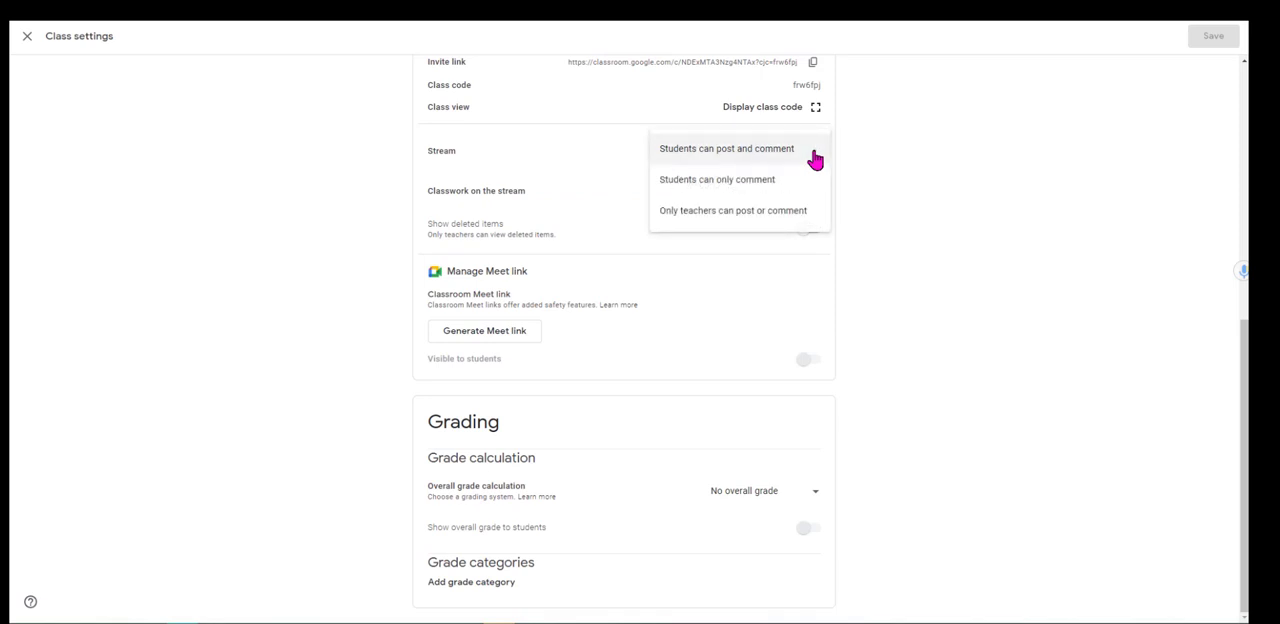
mouse_move(790, 180)
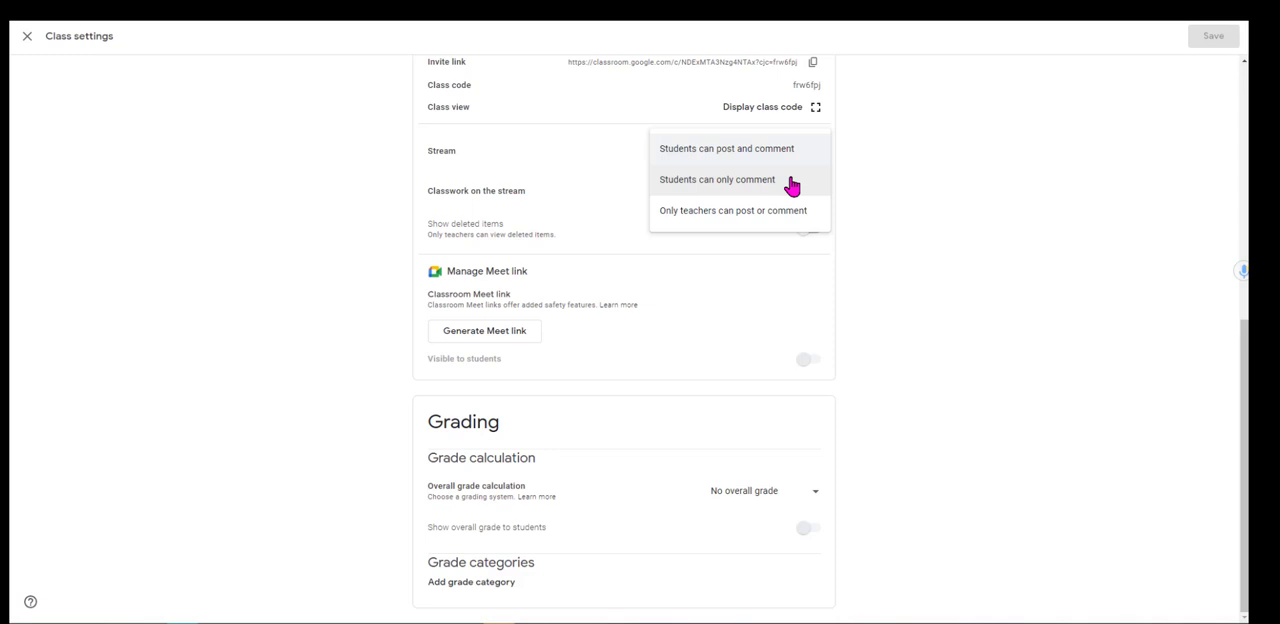
mouse_move(718, 216)
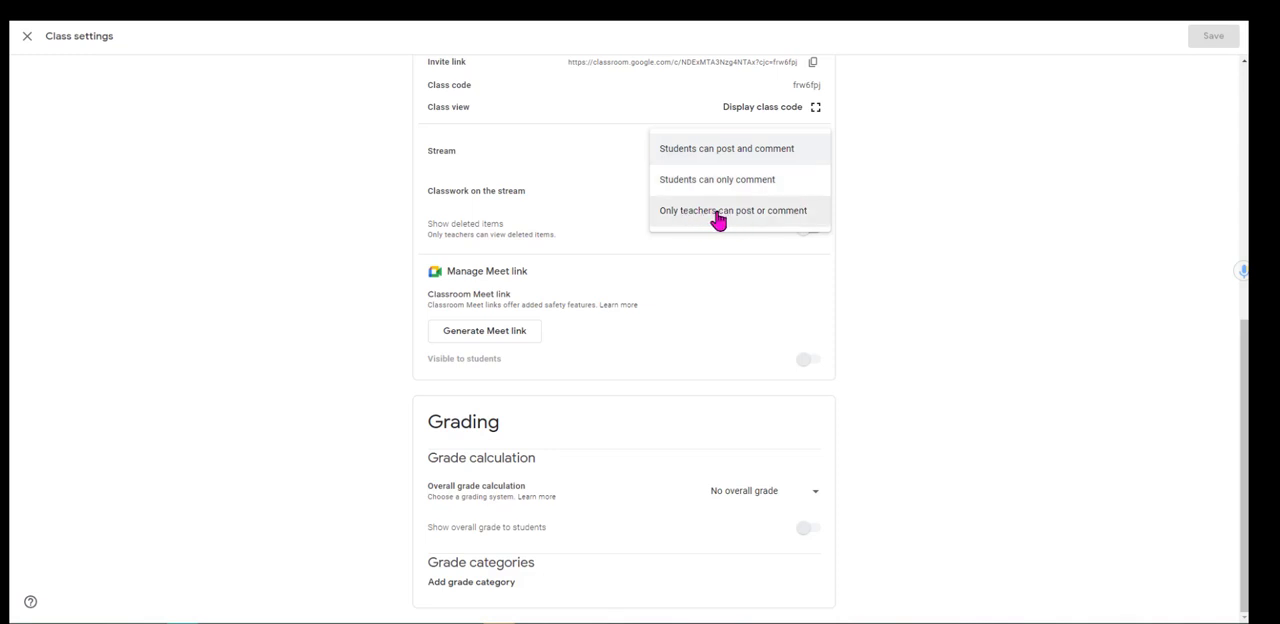
click(732, 210)
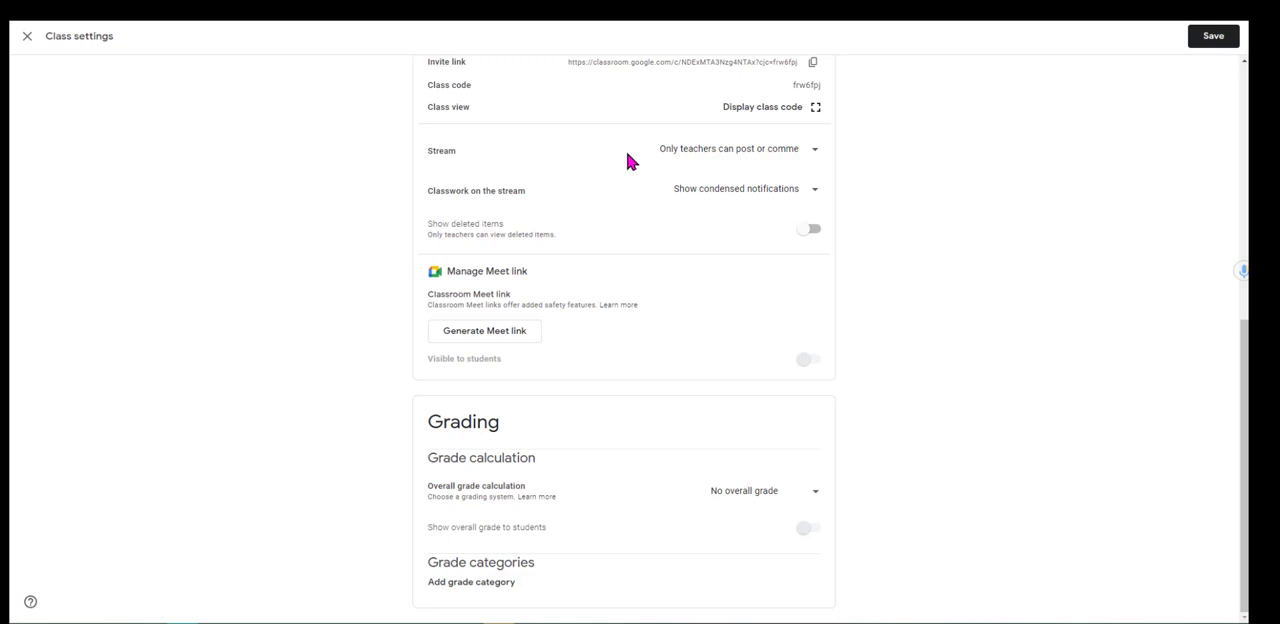
mouse_move(584, 176)
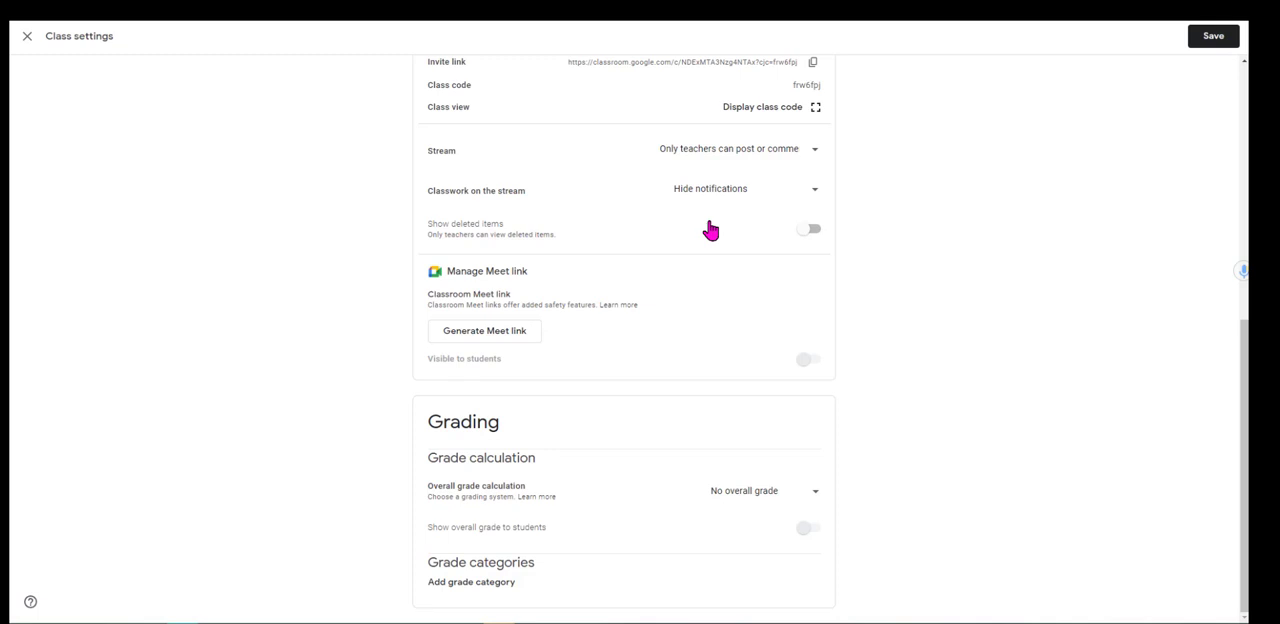
Step: Scroll through the Classwork on the stream and Meet link sections, leaving defaults
scroll(up, 3)
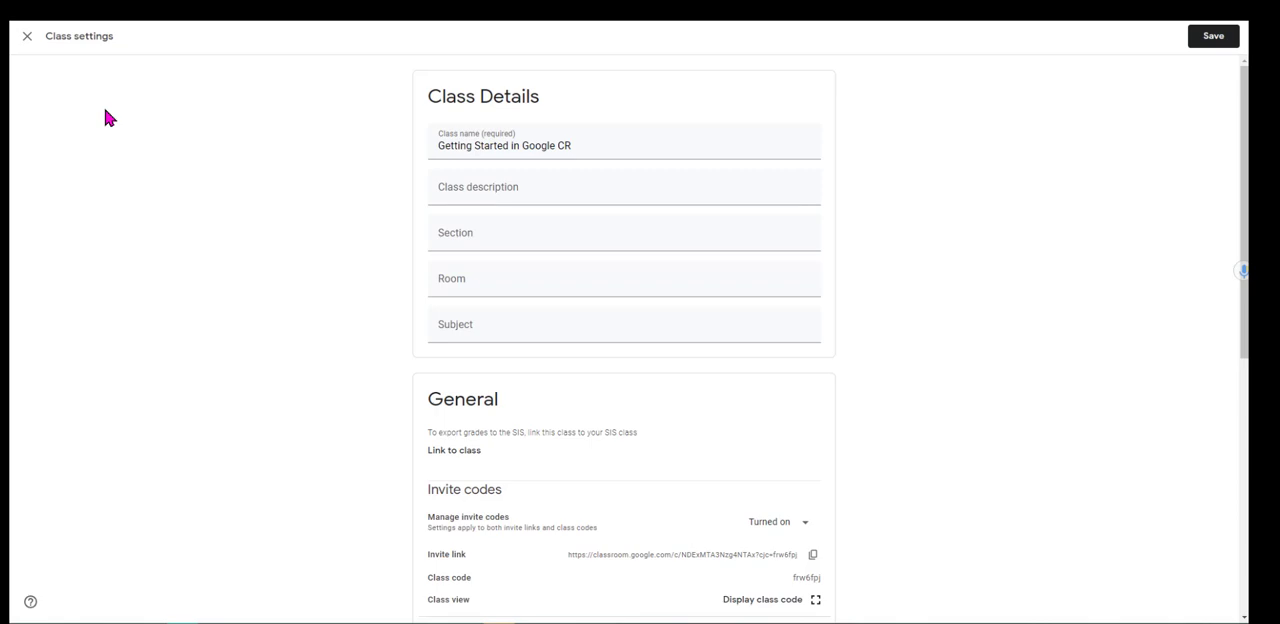
scroll(down, 3)
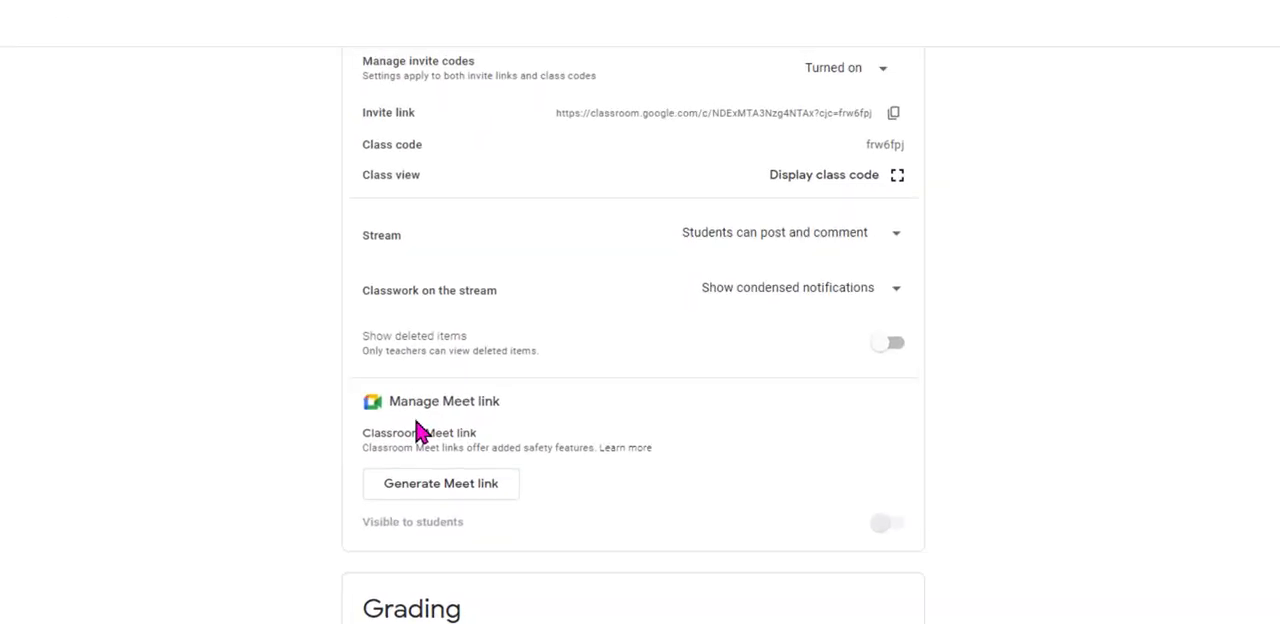
scroll(down, 3)
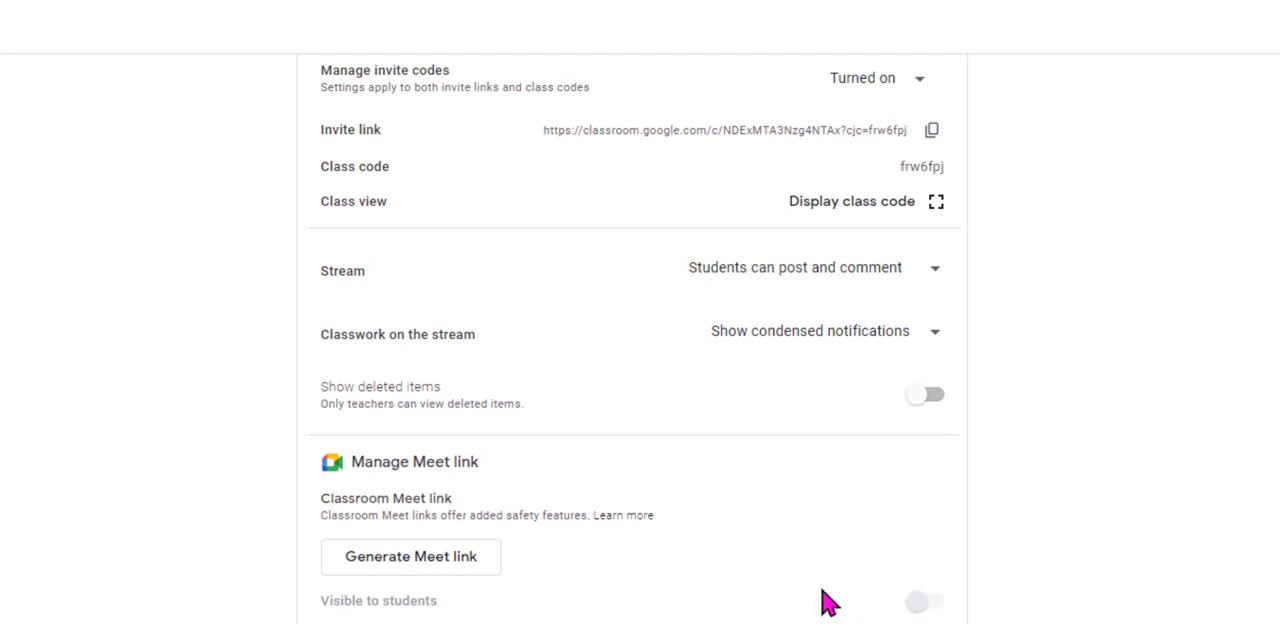
mouse_move(464, 610)
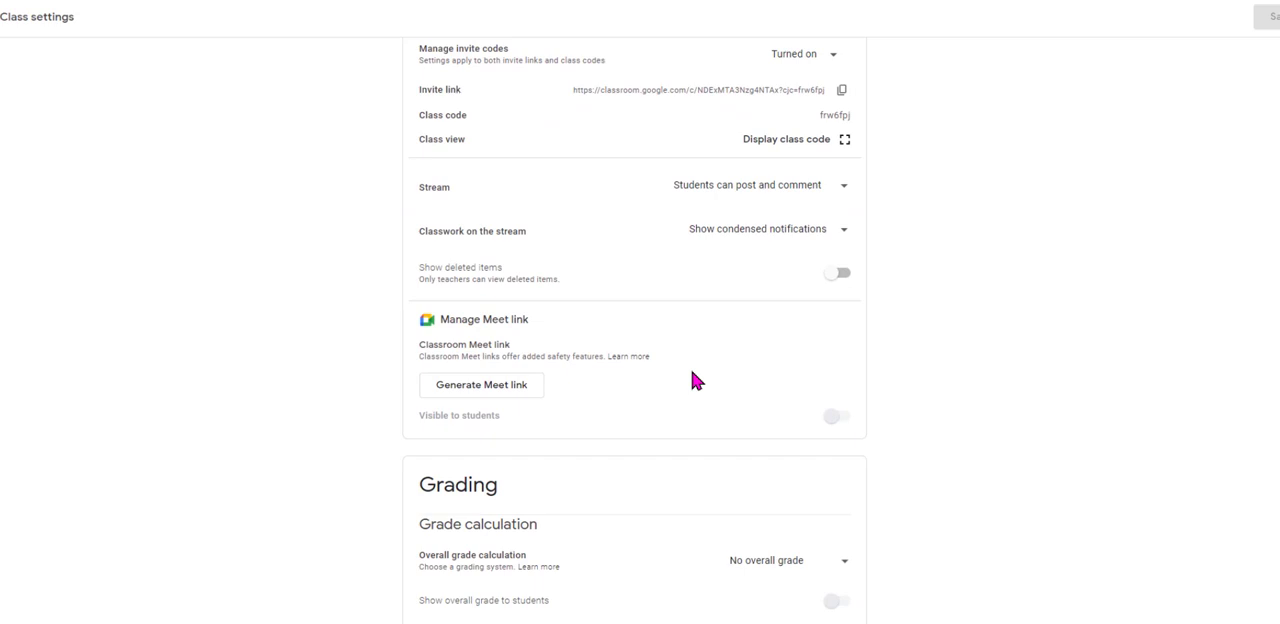
scroll(down, 3)
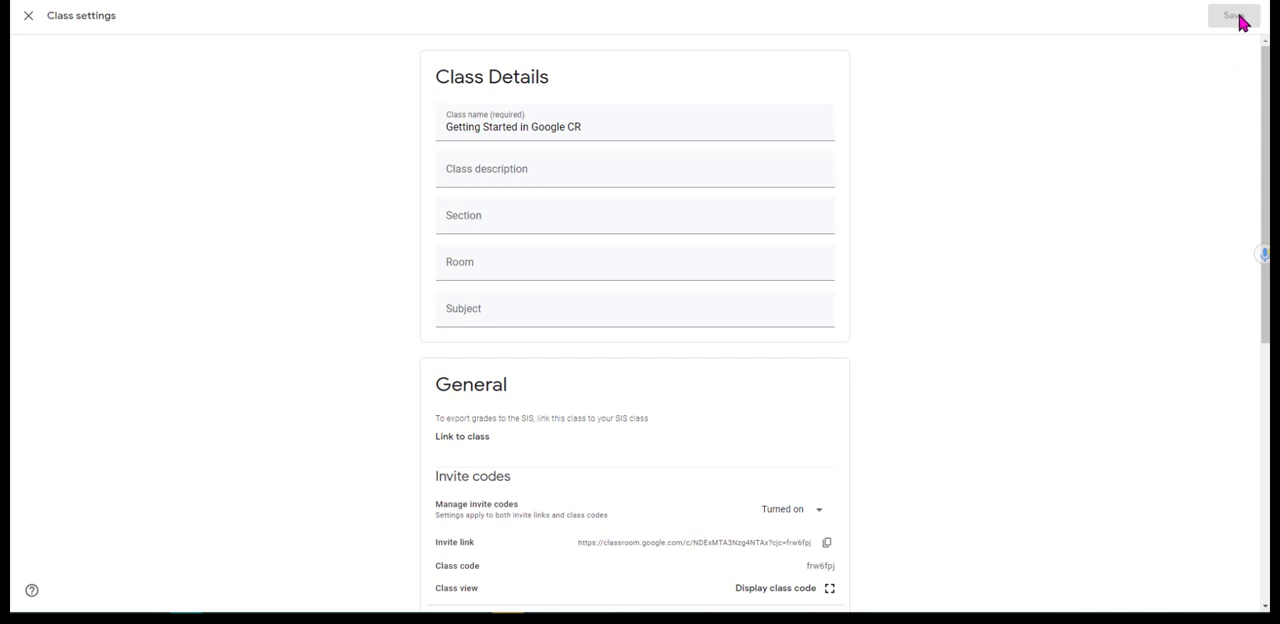
mouse_move(124, 412)
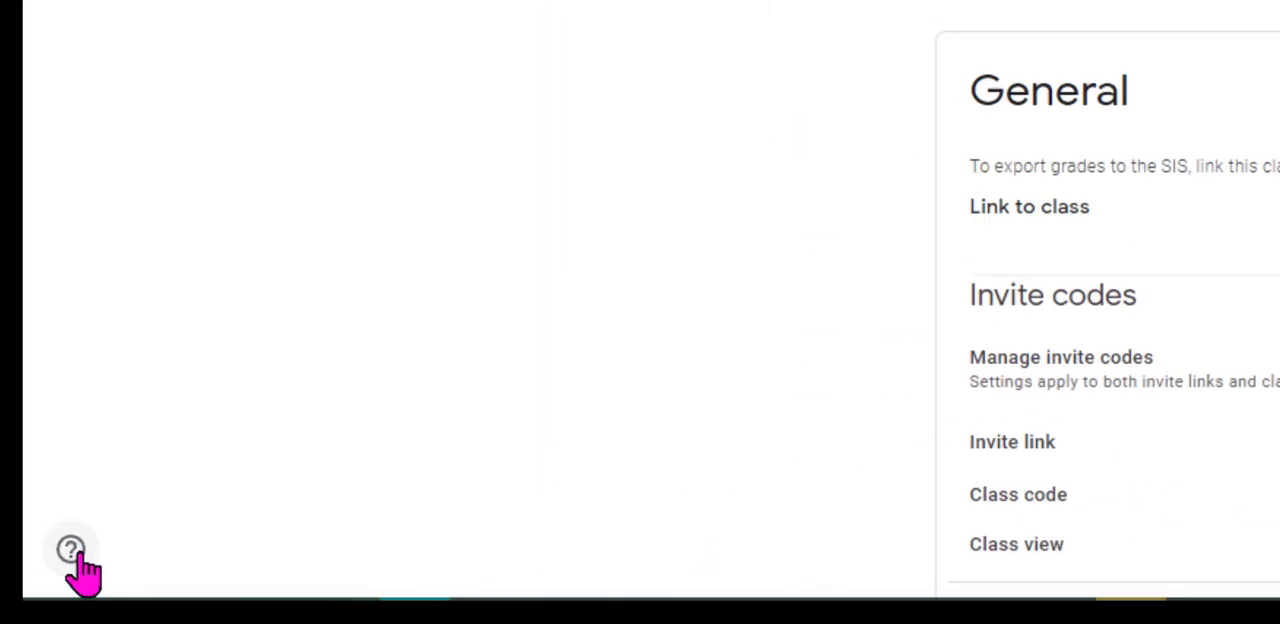
Step: Show the help menu with What's new, Report issue, Help Center and community
click(70, 550)
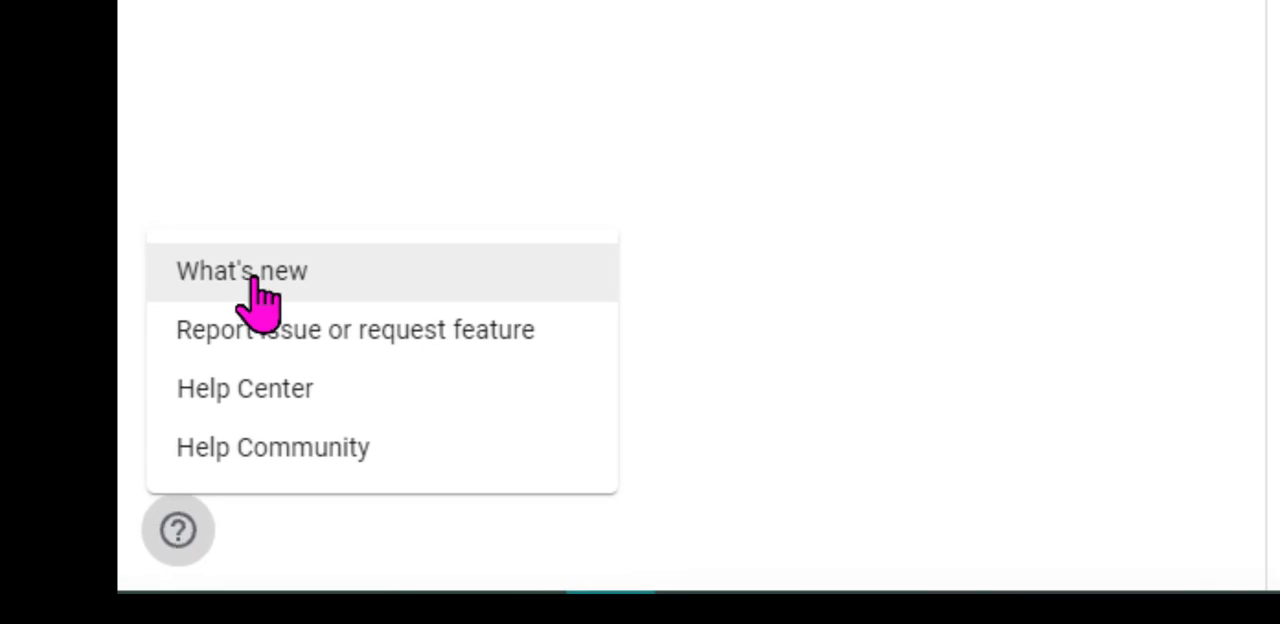
mouse_move(524, 360)
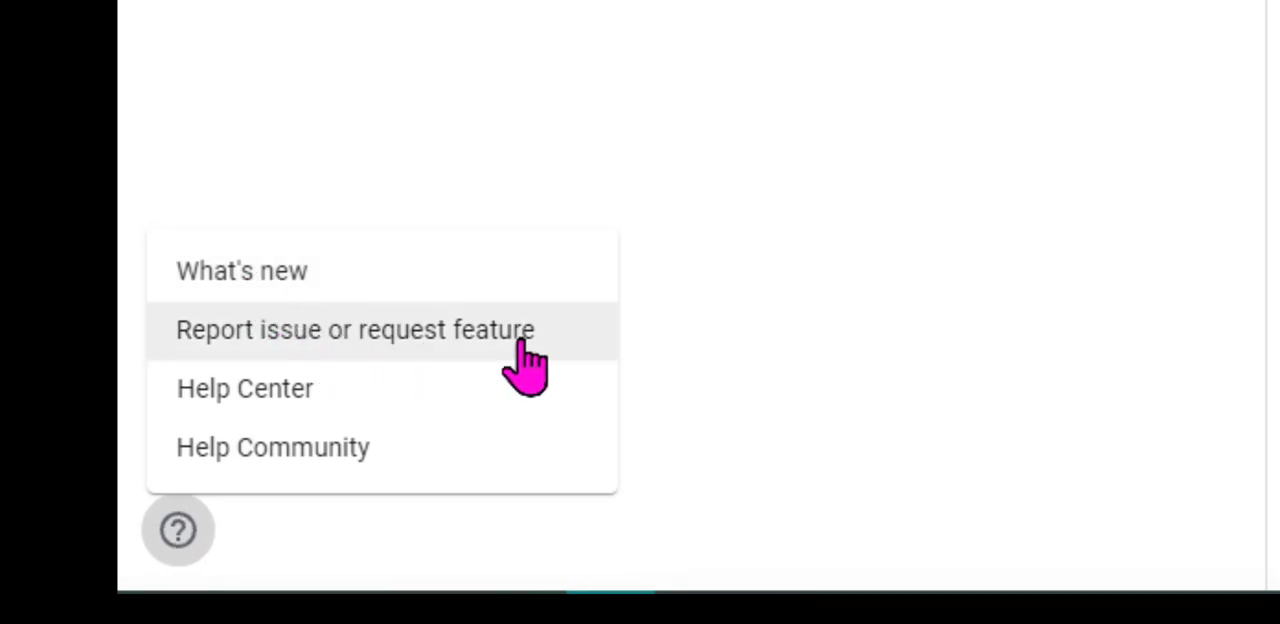
mouse_move(560, 360)
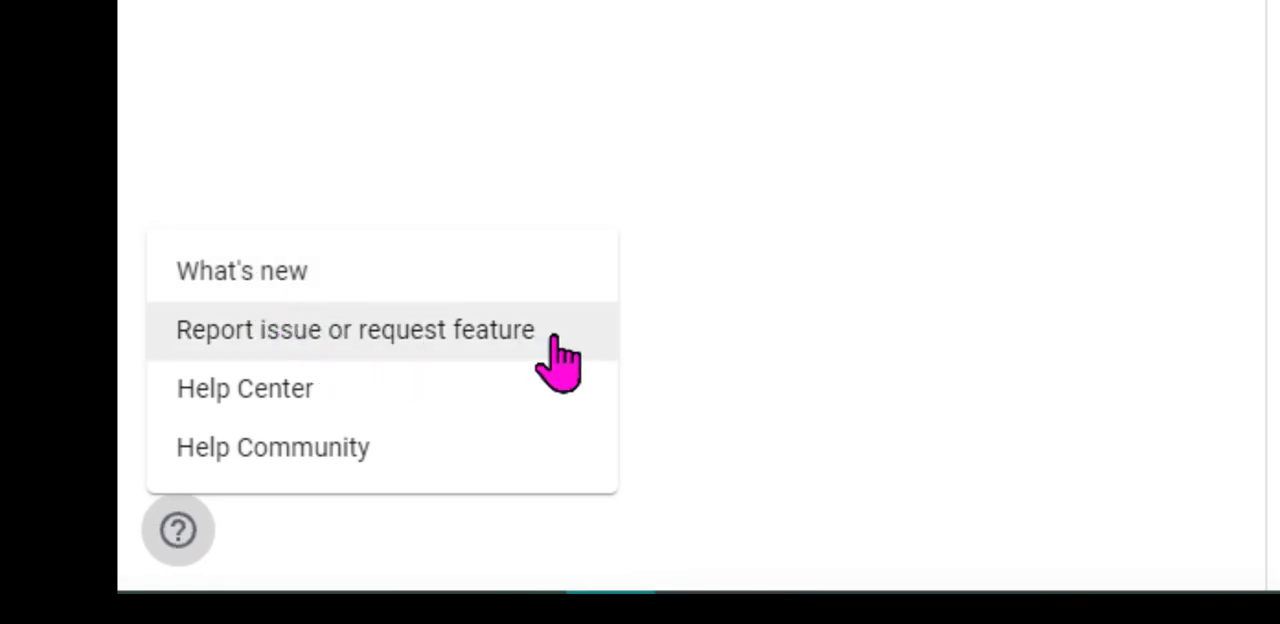